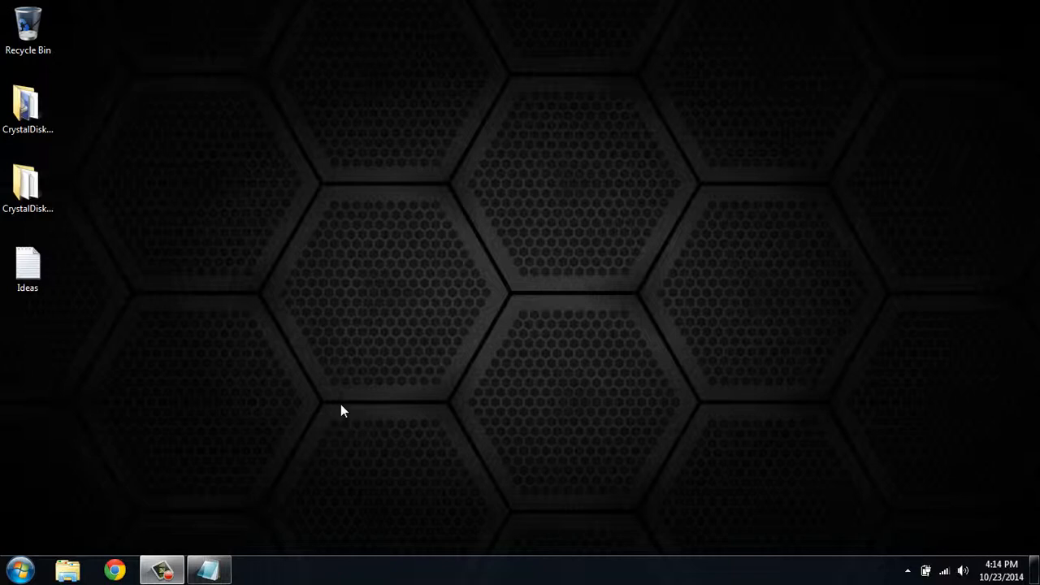
{"action": "mouse_move", "coordinate": [398, 268]}
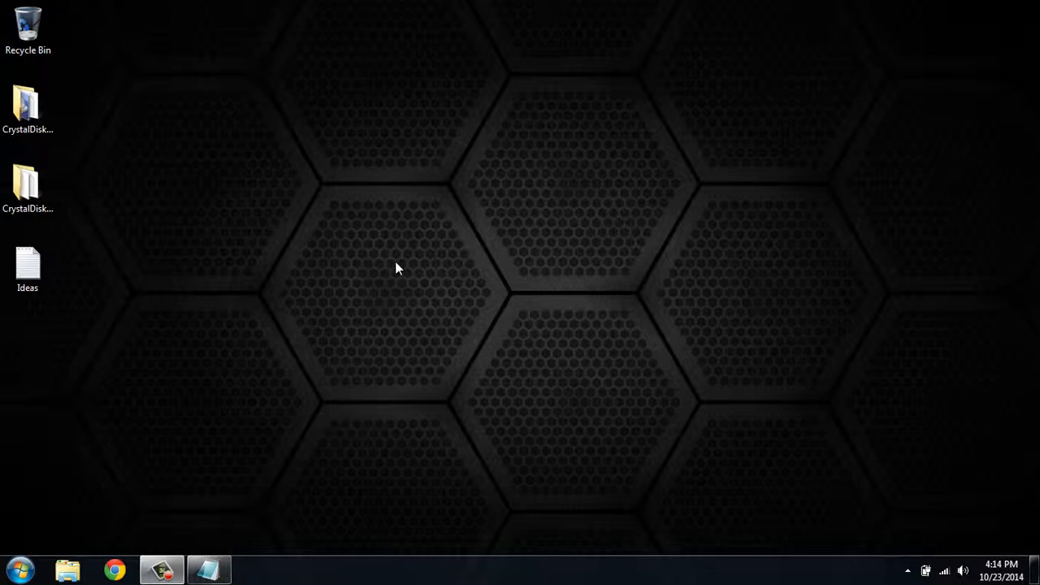
Bring up the desktop context menu offering Personalize and Screen resolution
{"action": "right_click", "coordinate": [399, 268]}
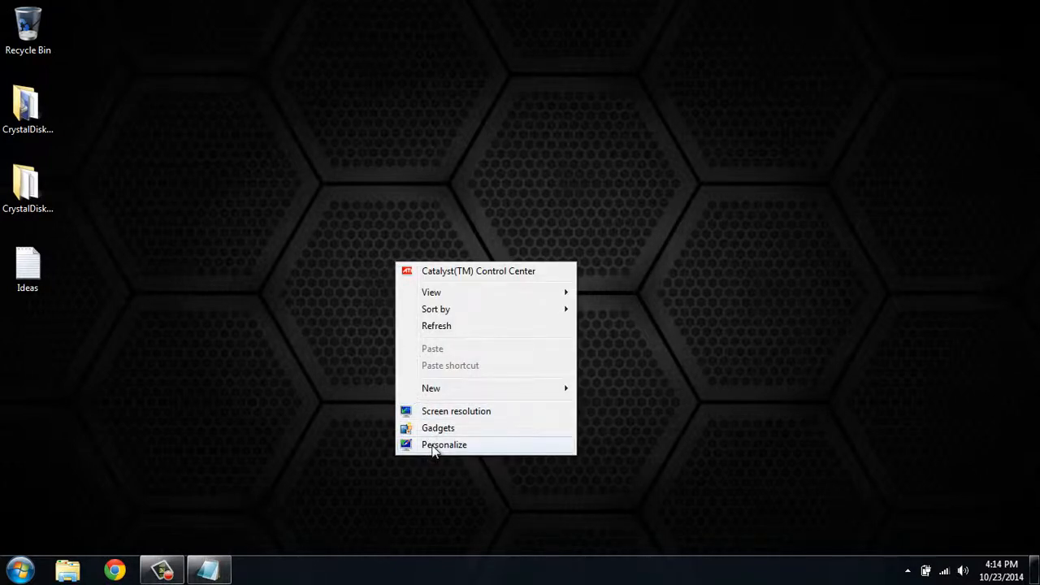
Navigate via Personalize and Screen Saver to the Power Options plan list
{"action": "left_click", "coordinate": [443, 445]}
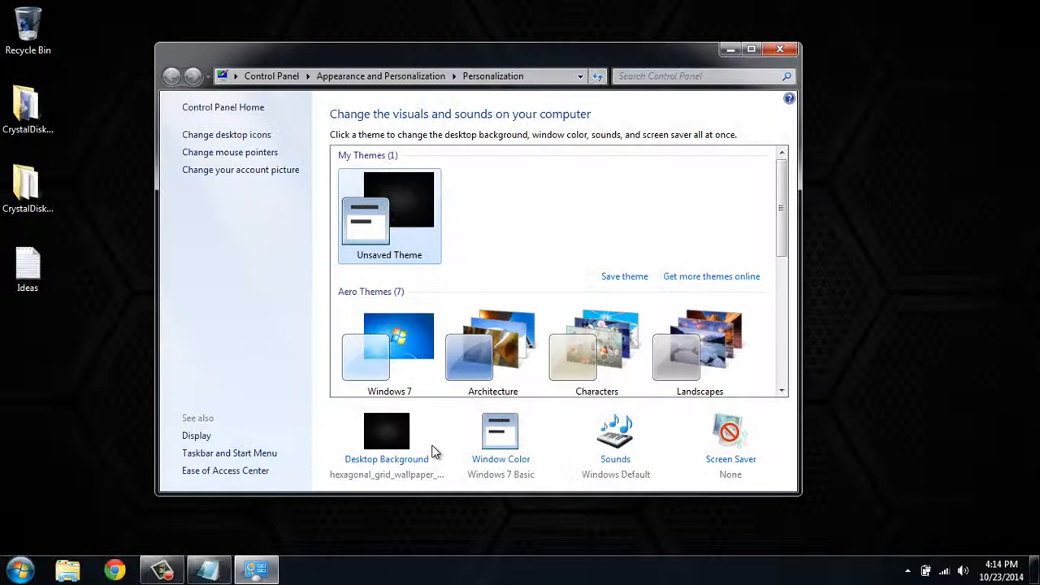
{"action": "mouse_move", "coordinate": [712, 462]}
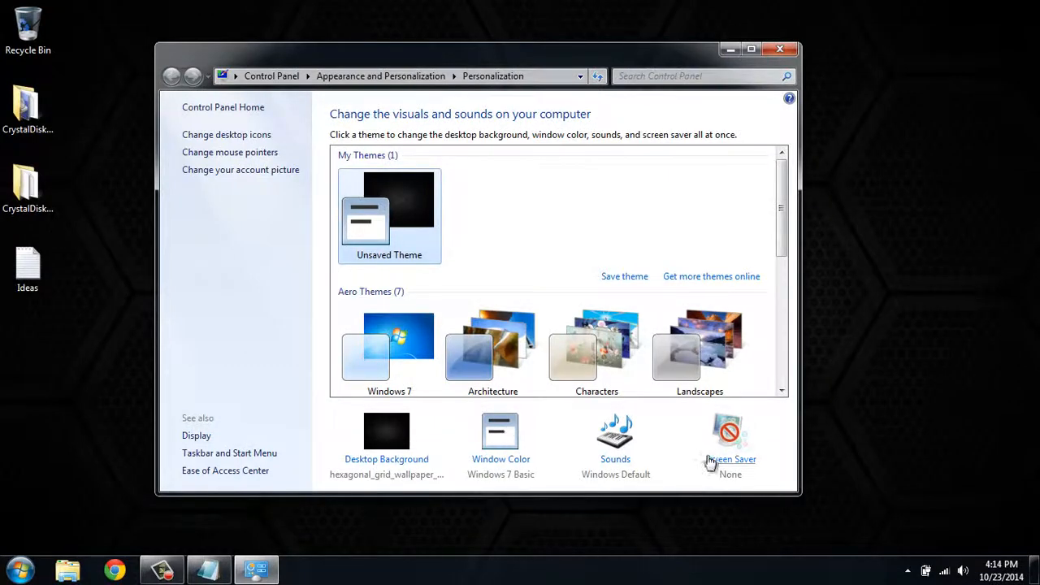
{"action": "left_click", "coordinate": [729, 439]}
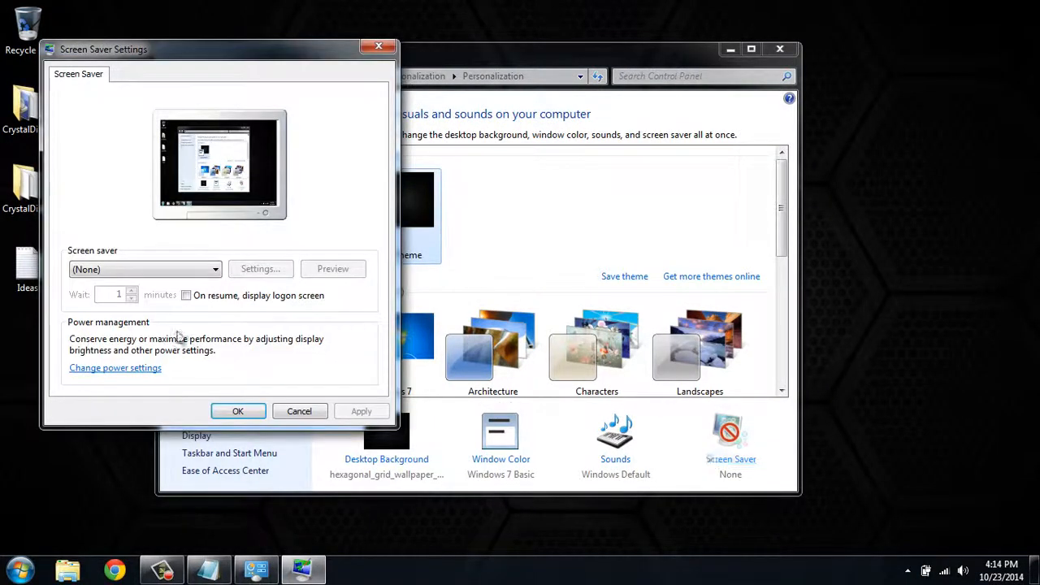
{"action": "mouse_move", "coordinate": [114, 367]}
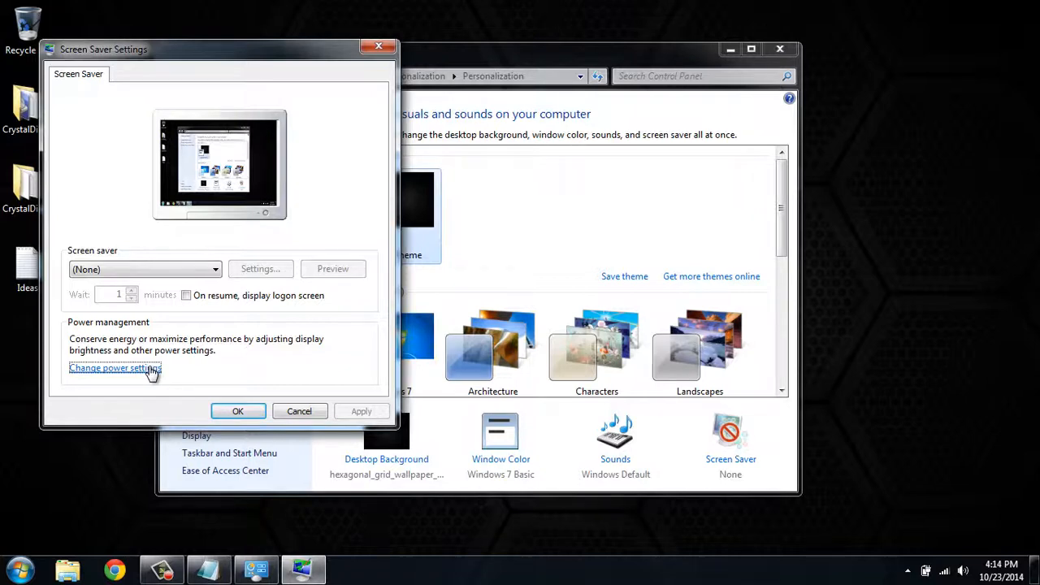
{"action": "left_click", "coordinate": [113, 367]}
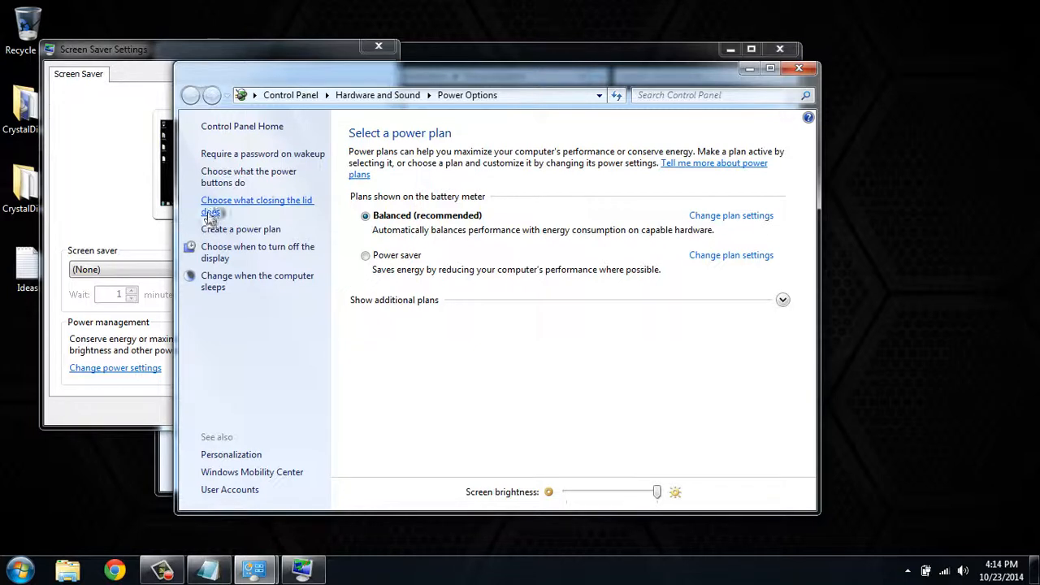
Go to 'Choose what closing the lid does' to reach the System Settings page
{"action": "left_click", "coordinate": [257, 204]}
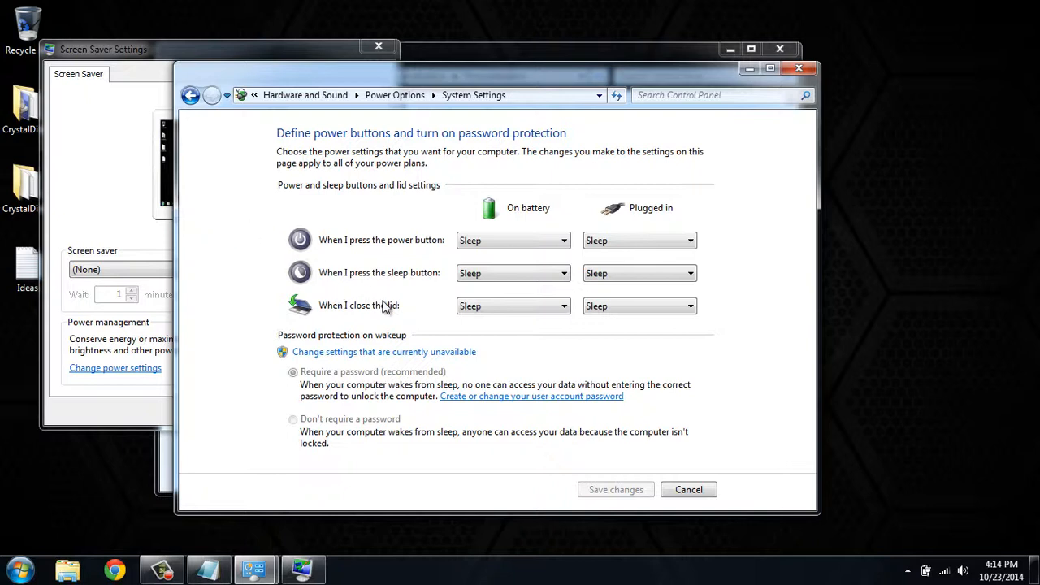
{"action": "mouse_move", "coordinate": [403, 325]}
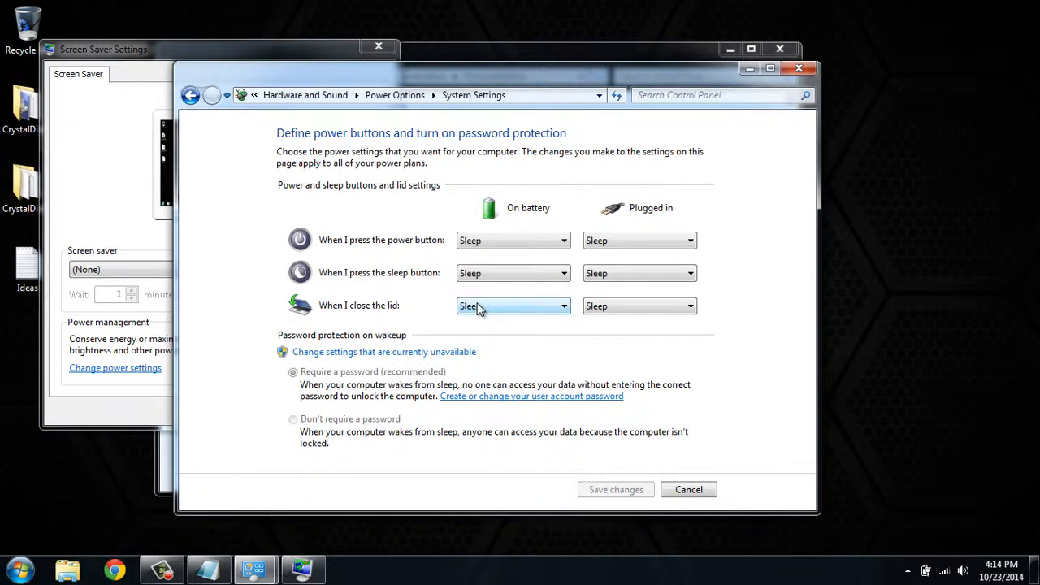
{"action": "mouse_move", "coordinate": [591, 305]}
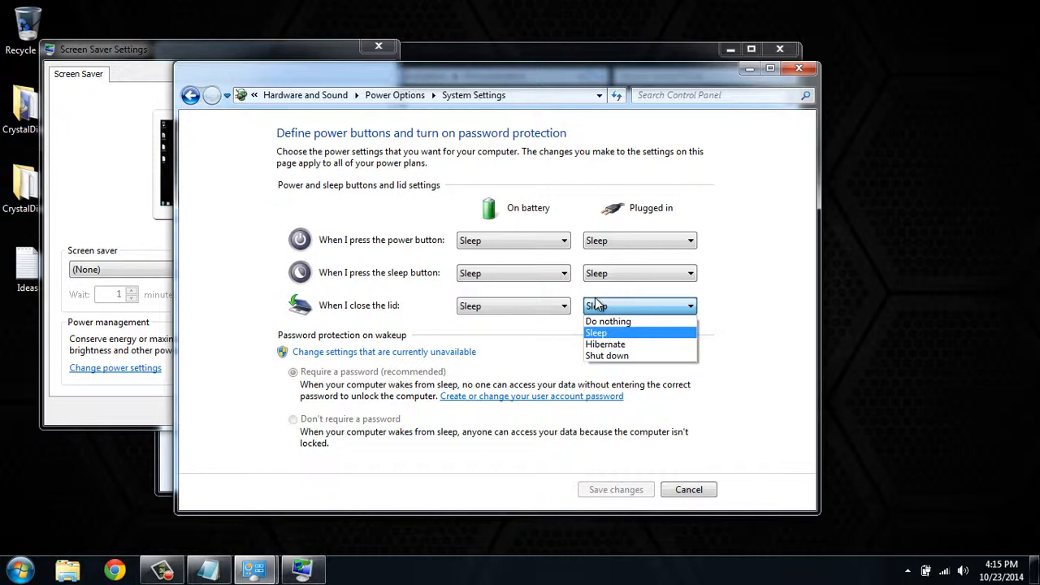
{"action": "mouse_move", "coordinate": [579, 299]}
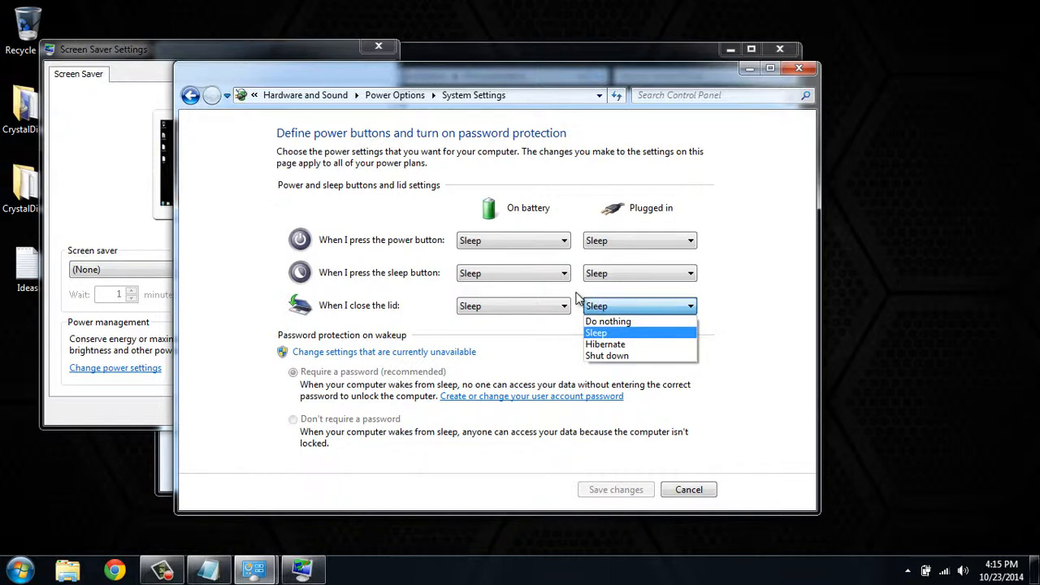